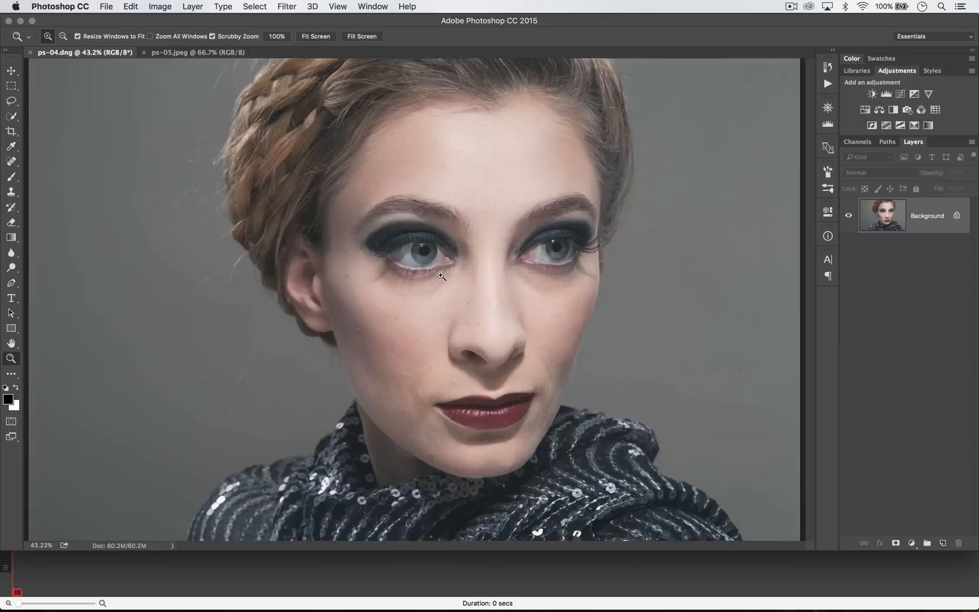
- Zoom in to about 300% on the model's eye
{"action": "left_click", "coordinate": [440, 277]}
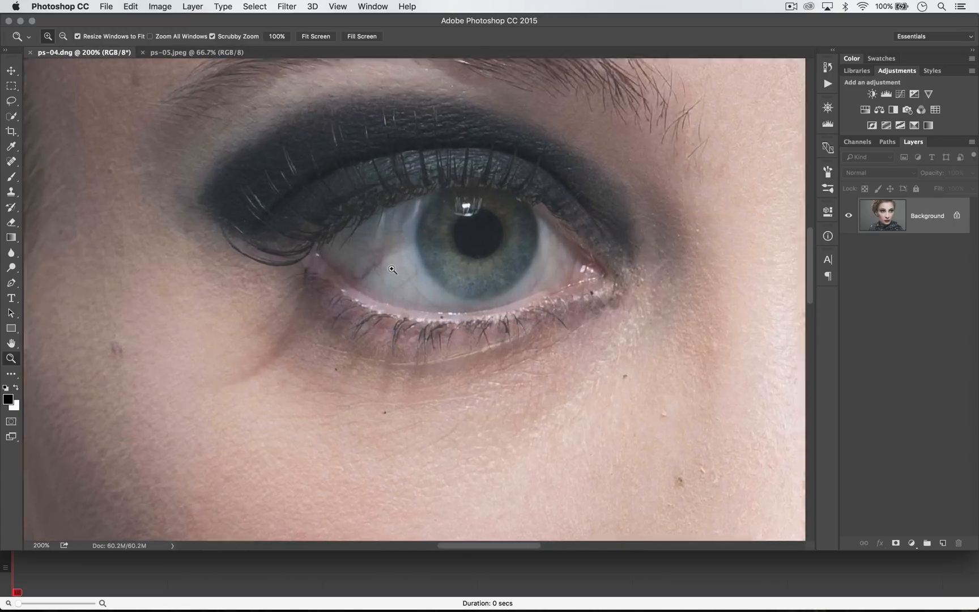
{"action": "left_click", "coordinate": [392, 269]}
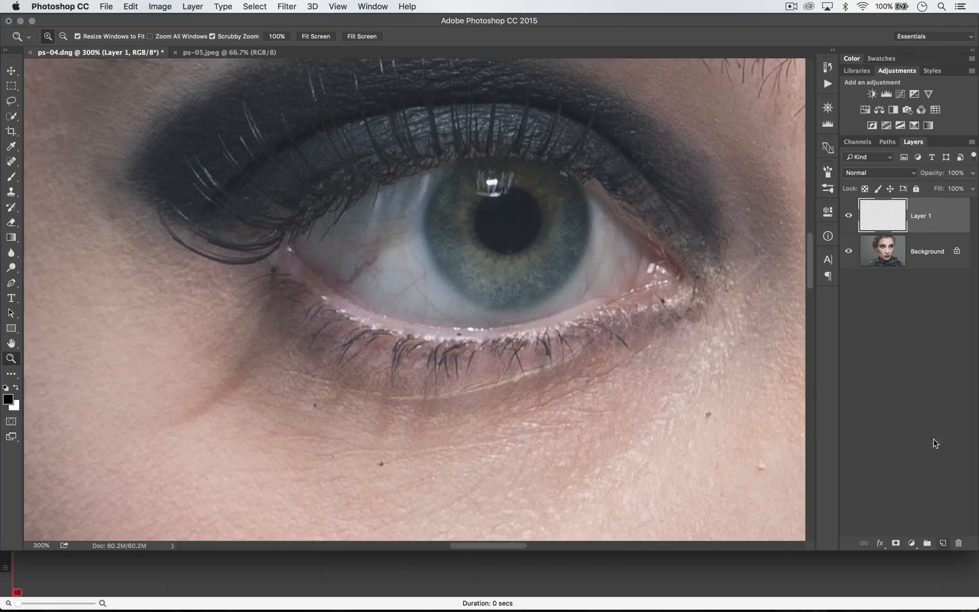
{"action": "mouse_move", "coordinate": [99, 206]}
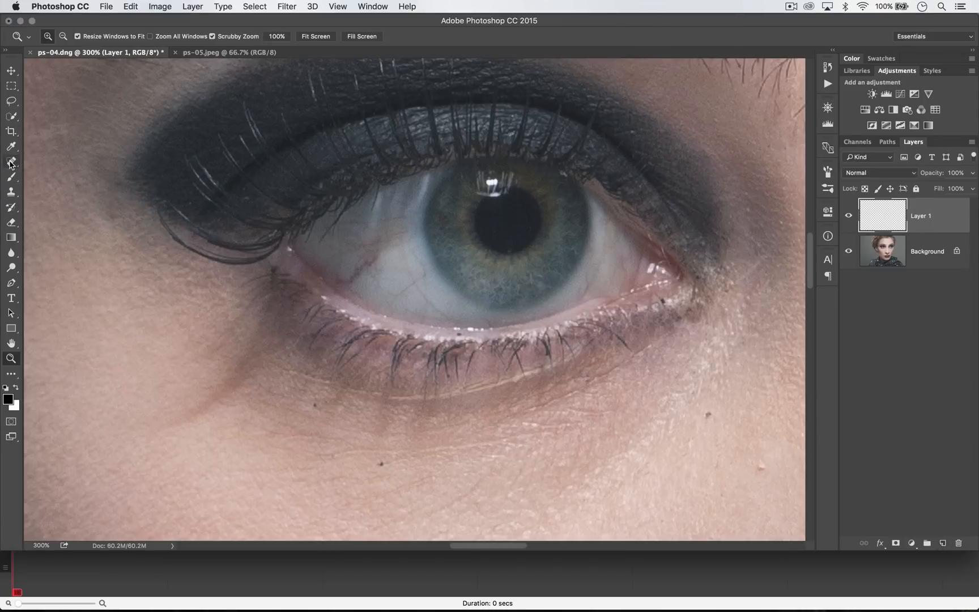
- Choose the Healing Brush and make it a smaller, soft 0% hardness brush
{"action": "left_click", "coordinate": [12, 162]}
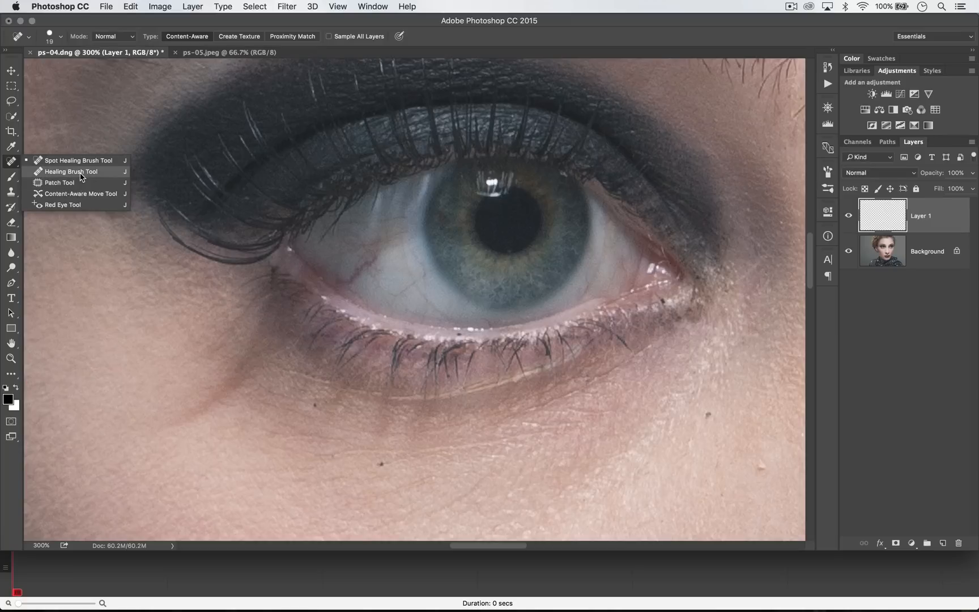
{"action": "left_click", "coordinate": [69, 171]}
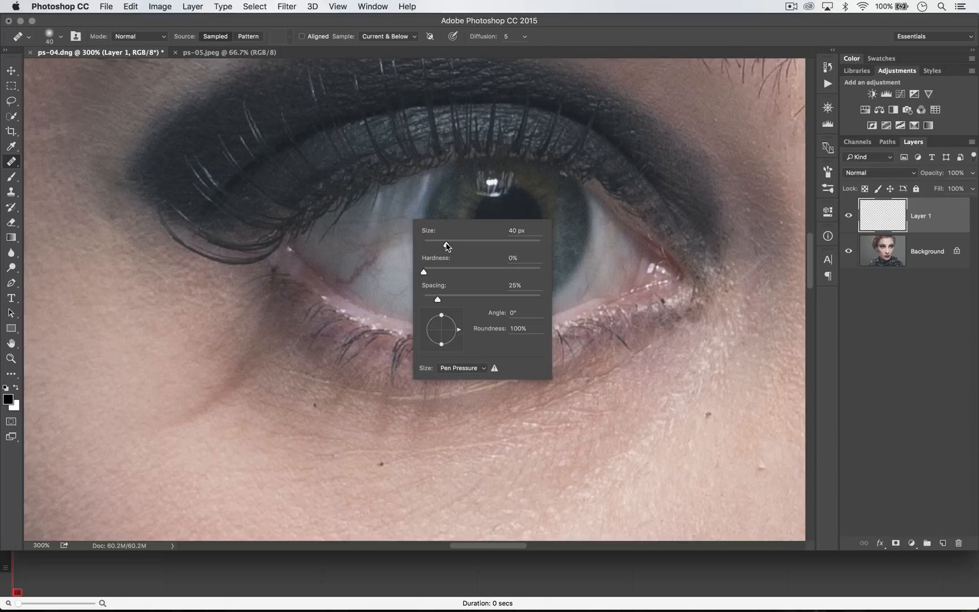
{"action": "left_click_drag", "start_coordinate": [445, 244], "coordinate": [435, 243]}
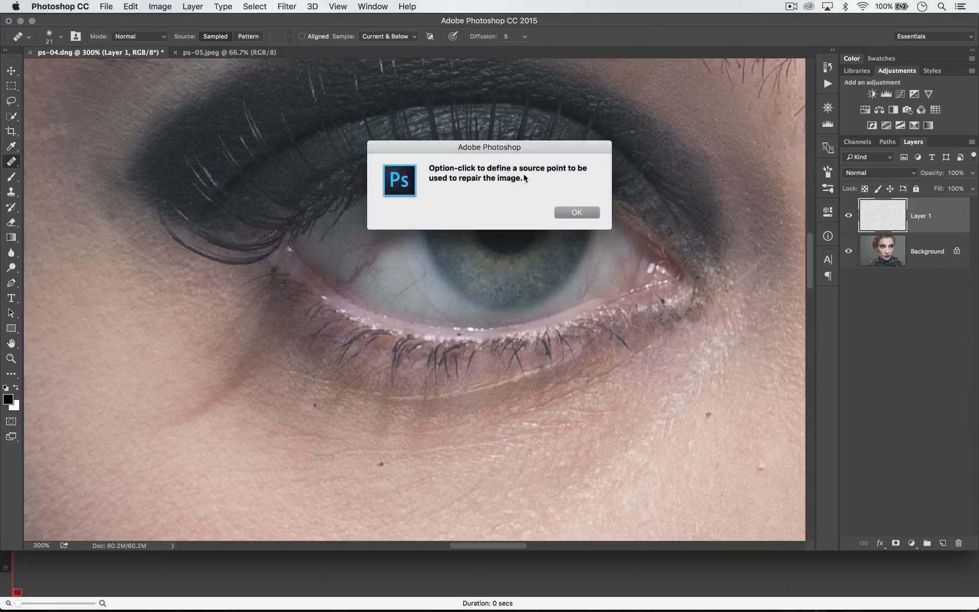
- Dismiss the source-point notice so clean white can be sampled and the veins healed on Layer 1
{"action": "left_click", "coordinate": [576, 212]}
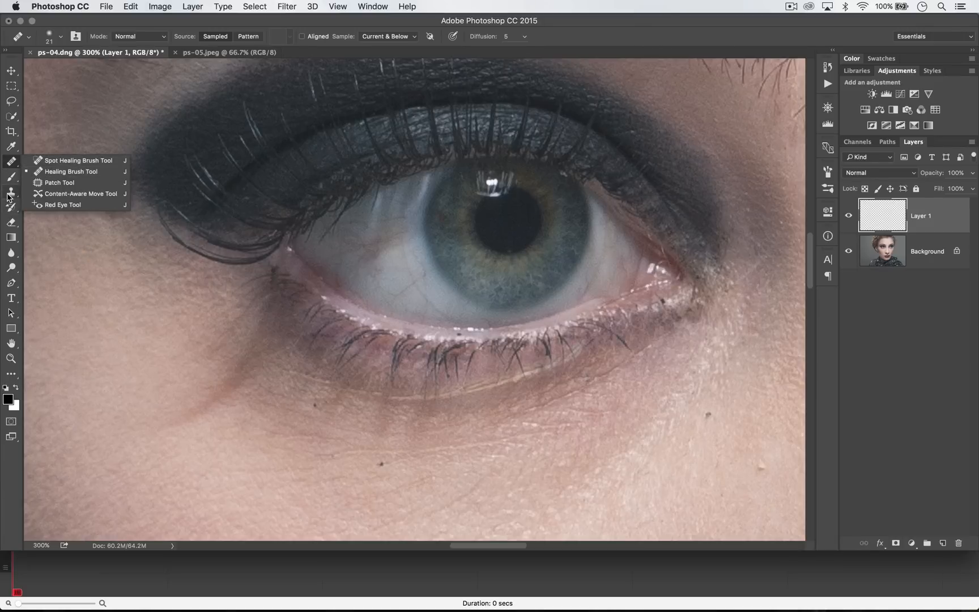
- Switch to the Clone Stamp sampling Current & Below at 45% opacity
{"action": "left_click", "coordinate": [10, 192]}
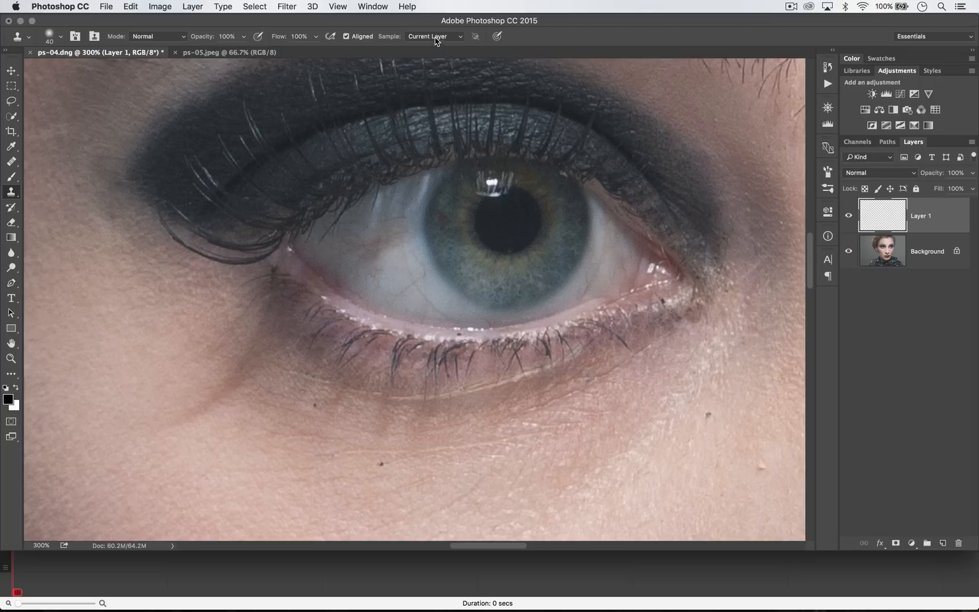
{"action": "left_click", "coordinate": [432, 36]}
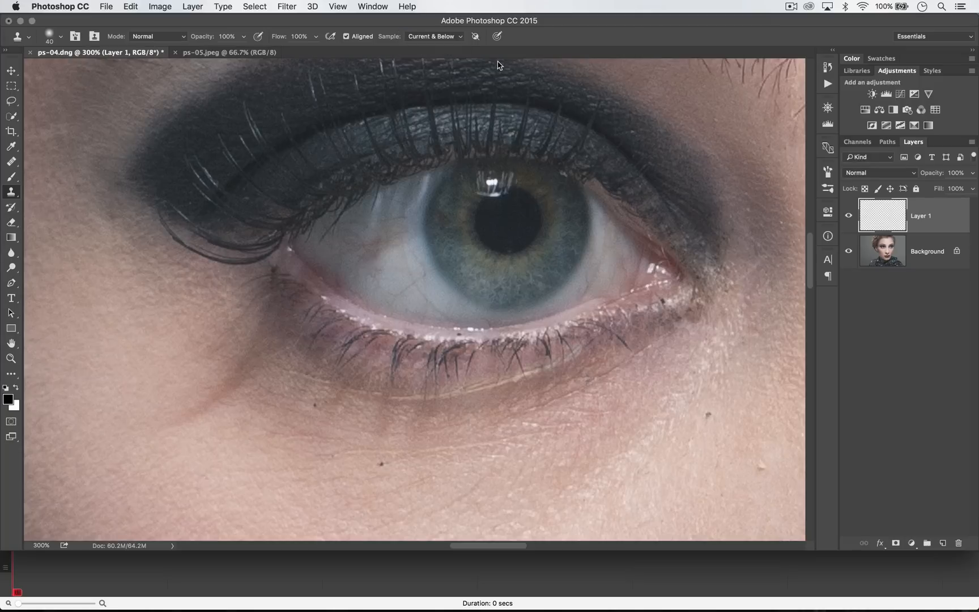
{"action": "mouse_move", "coordinate": [195, 75]}
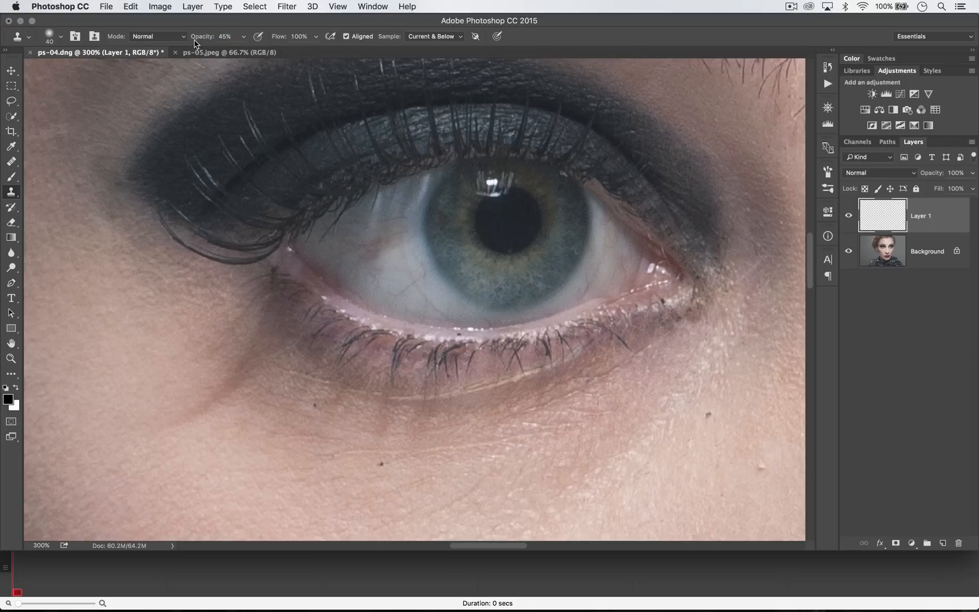
{"action": "mouse_move", "coordinate": [392, 262]}
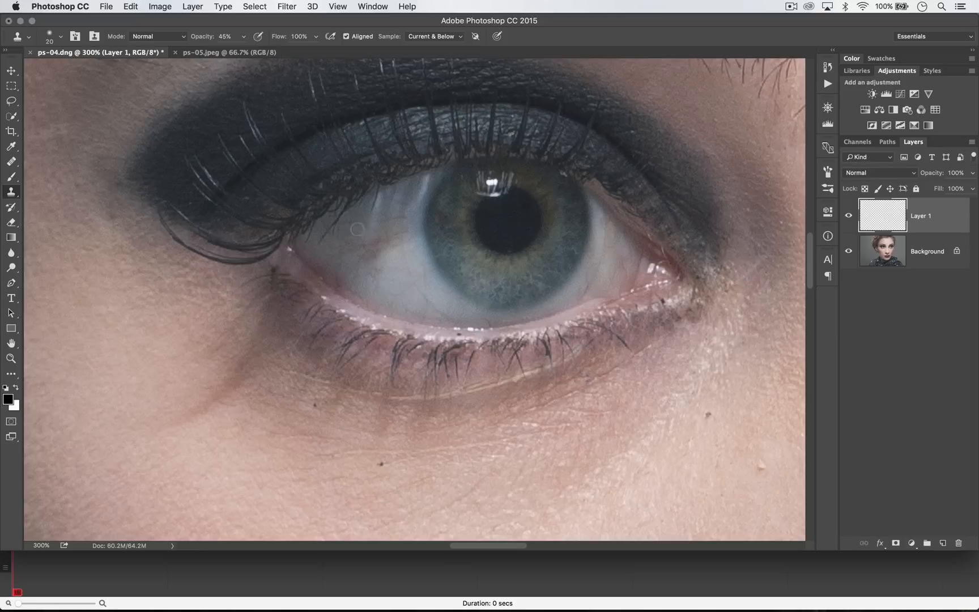
{"action": "mouse_move", "coordinate": [387, 228]}
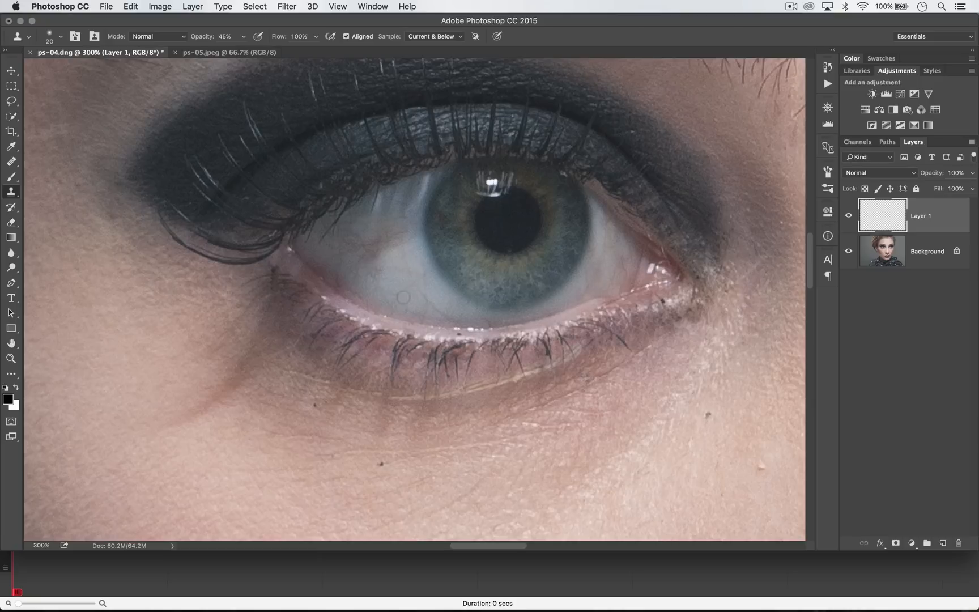
{"action": "mouse_move", "coordinate": [396, 279]}
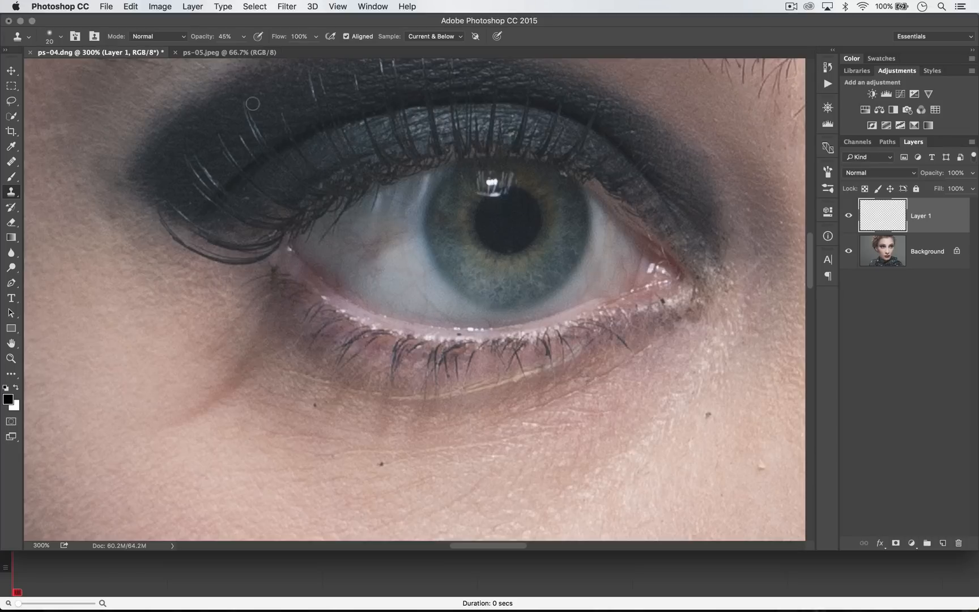
- Return to the healing tools after cloning over the leftover veins on Layer 1
{"action": "left_click", "coordinate": [11, 162]}
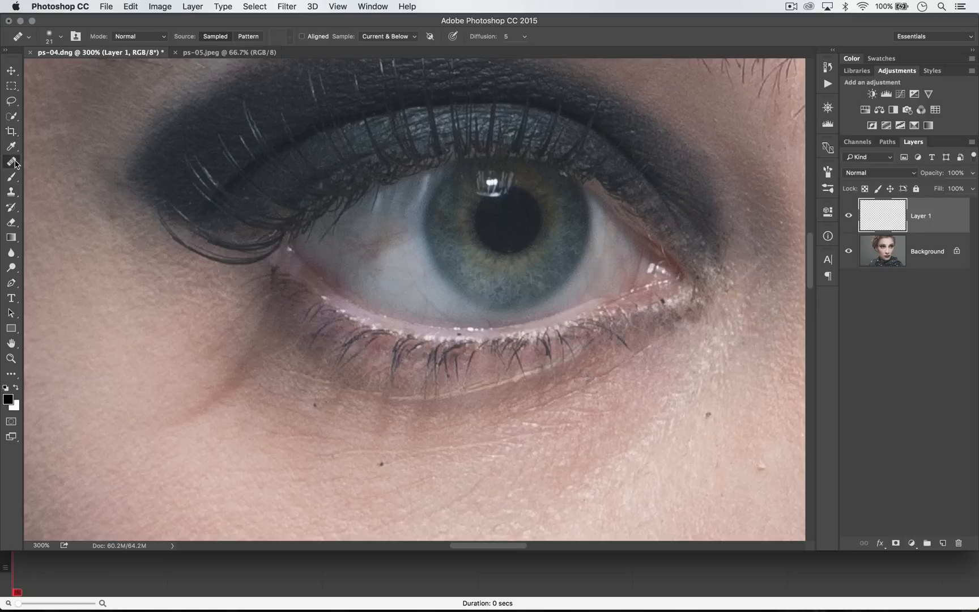
- Pick the Healing Brush again from the healing tools group for further sclera touch-ups
{"action": "left_click", "coordinate": [11, 163]}
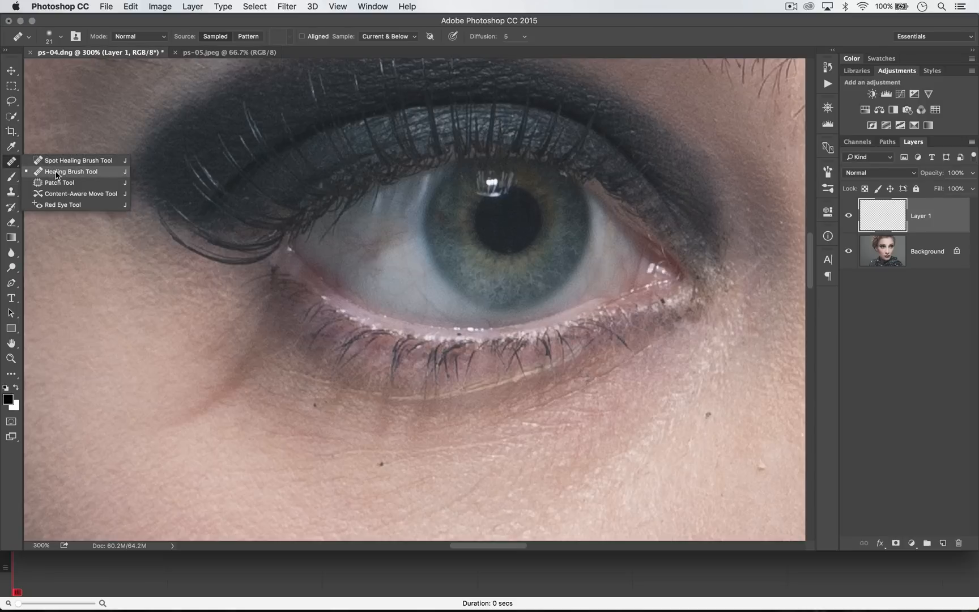
{"action": "left_click", "coordinate": [72, 171]}
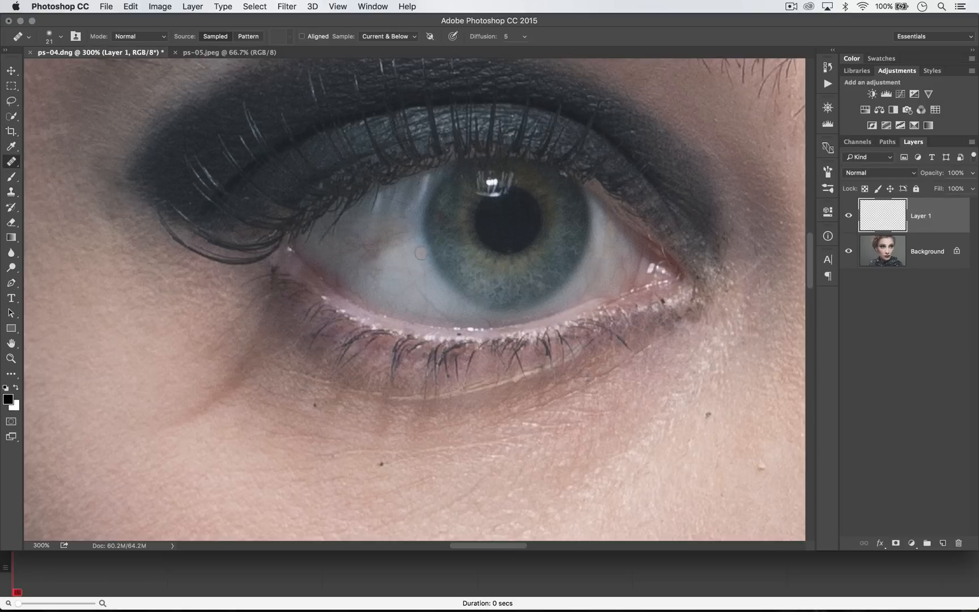